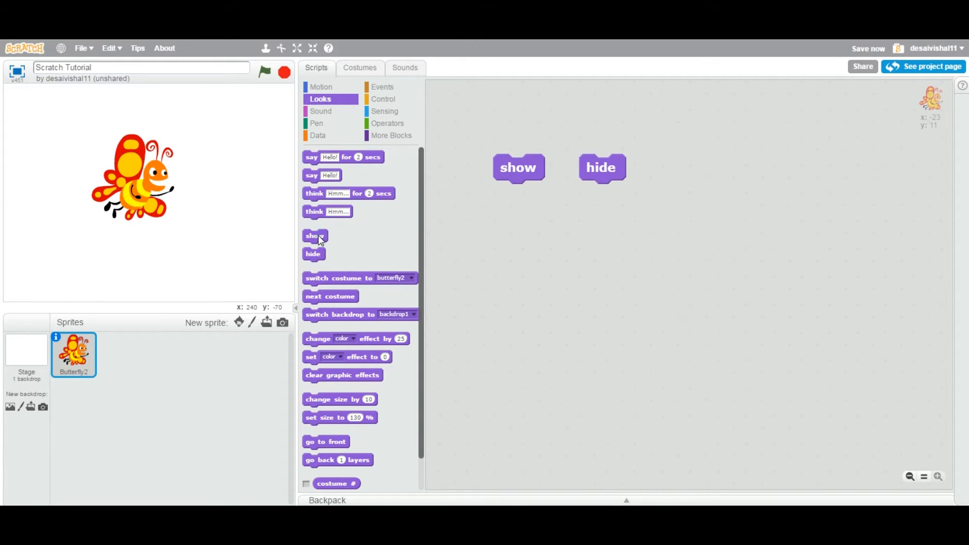
# Drag a think Hmm... block from the Looks palette beneath the show block
pyautogui.moveTo(313, 253); pyautogui.dragTo(391, 260)
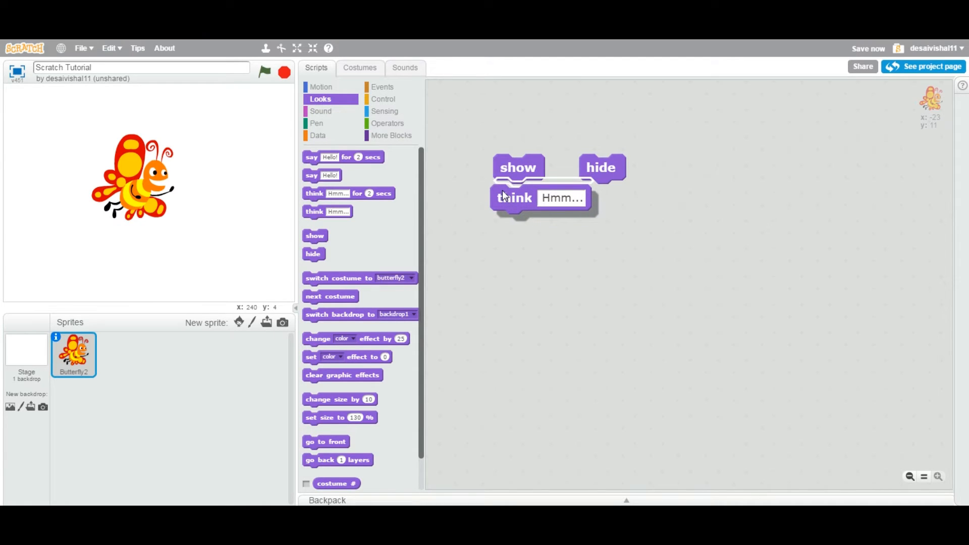
pyautogui.moveTo(513, 198); pyautogui.dragTo(522, 134)
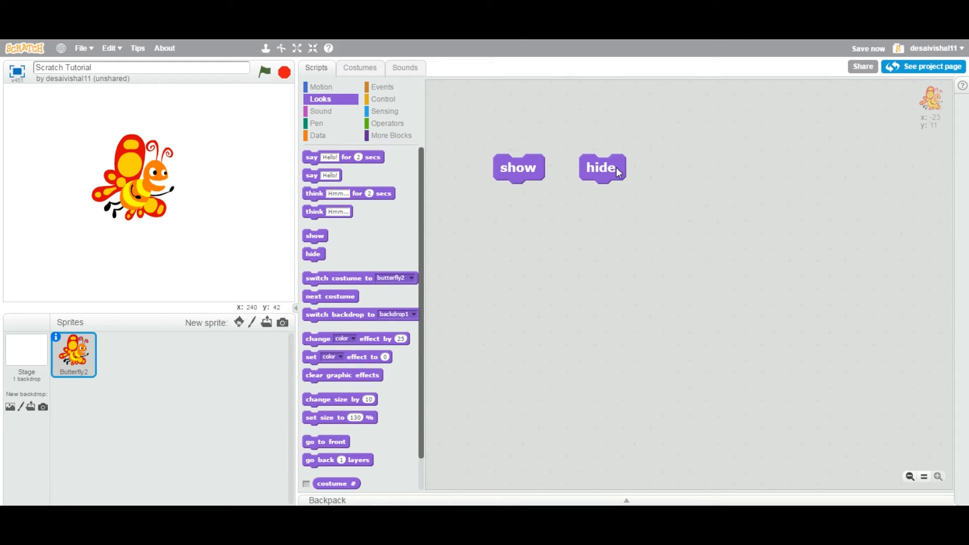
pyautogui.moveTo(68, 137)
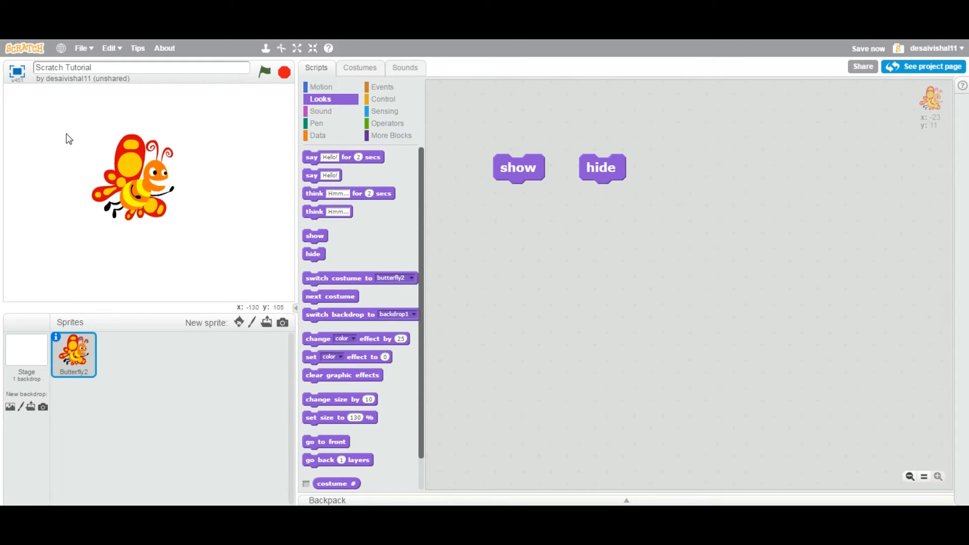
pyautogui.moveTo(104, 162)
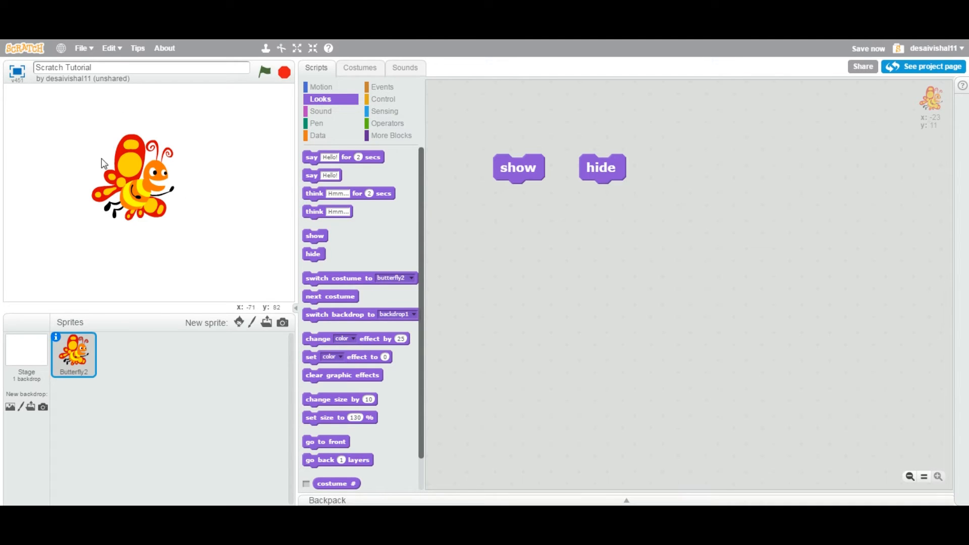
pyautogui.moveTo(105, 172)
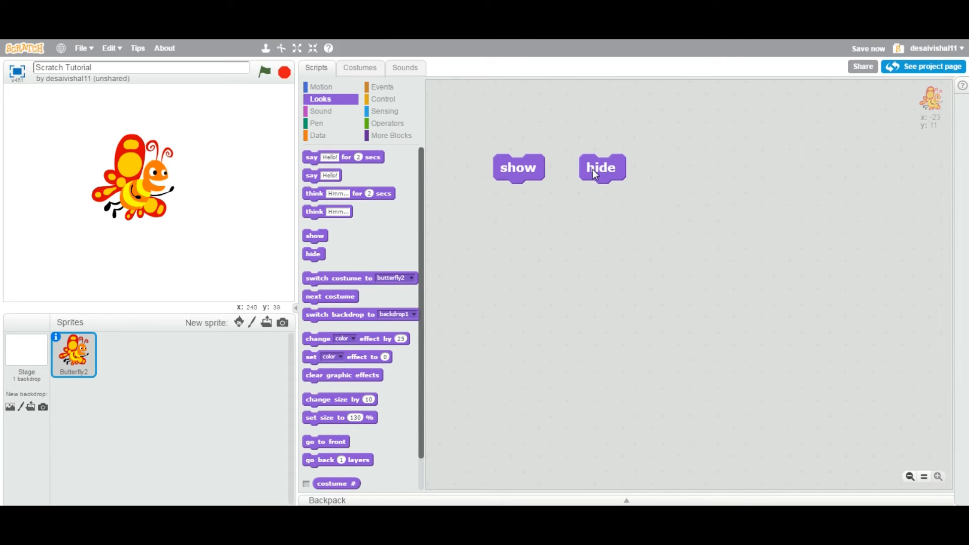
# Hide the butterfly, show it again, then hide it once more, leaving the stage empty
pyautogui.click(600, 168)
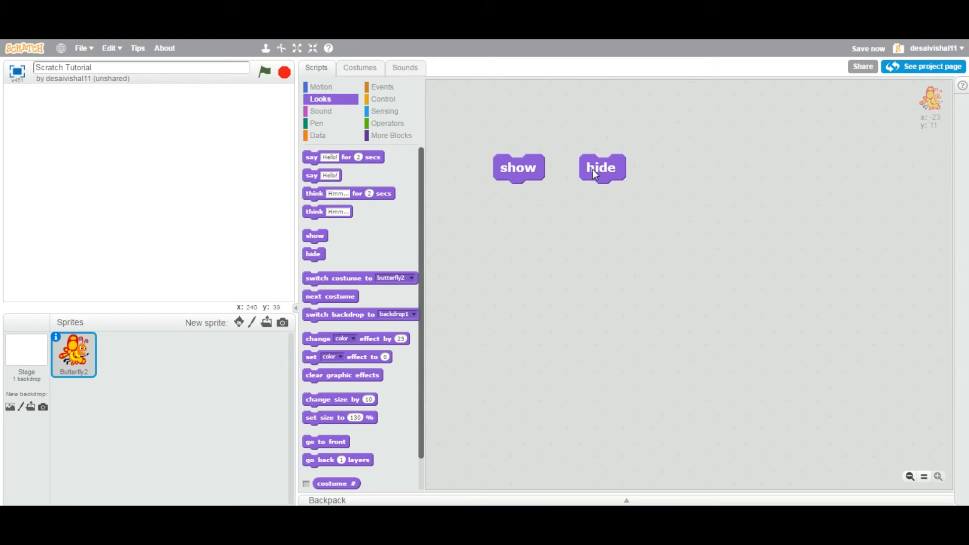
pyautogui.moveTo(518, 178)
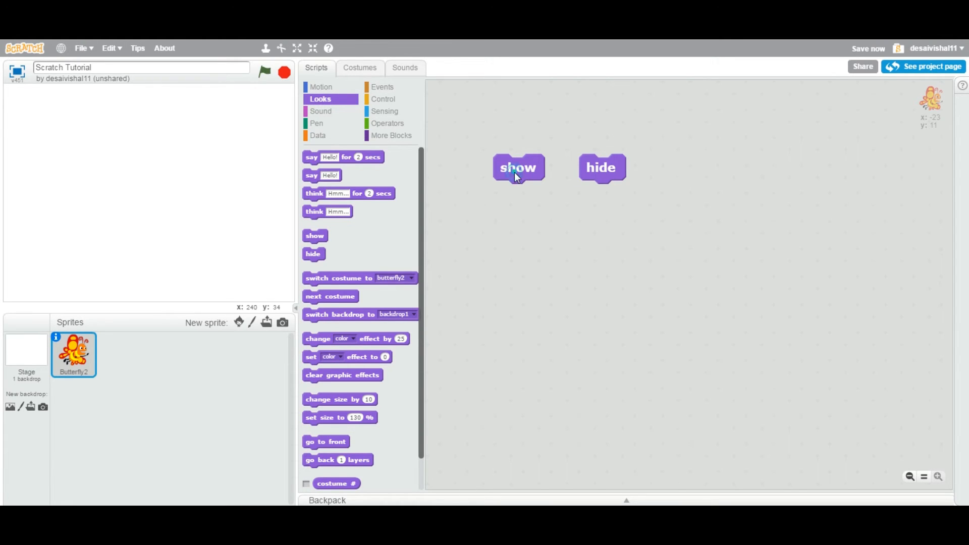
pyautogui.click(516, 168)
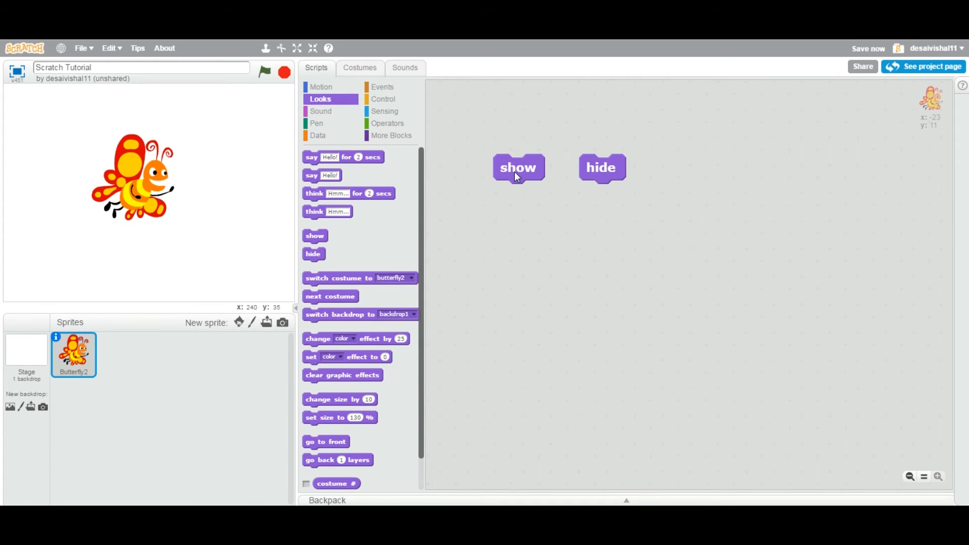
pyautogui.moveTo(603, 174)
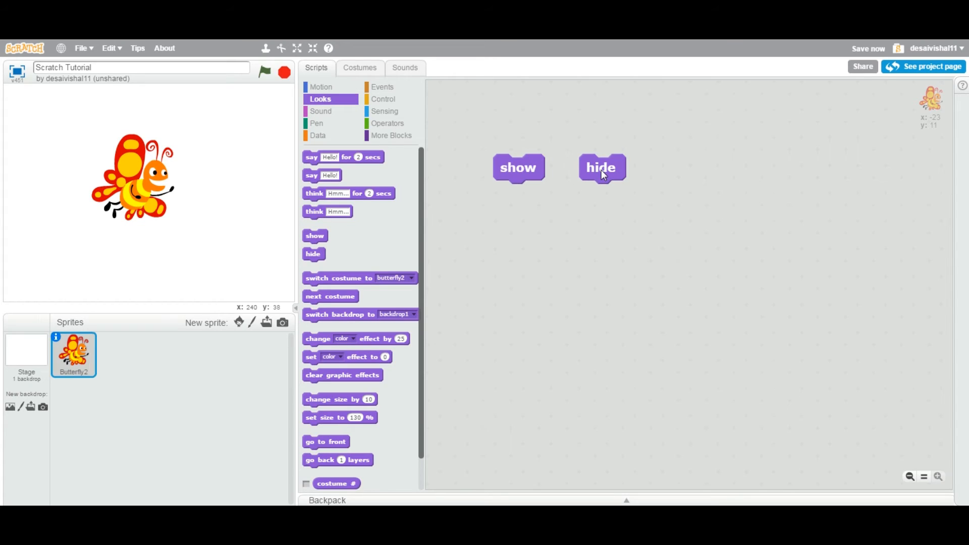
pyautogui.click(601, 168)
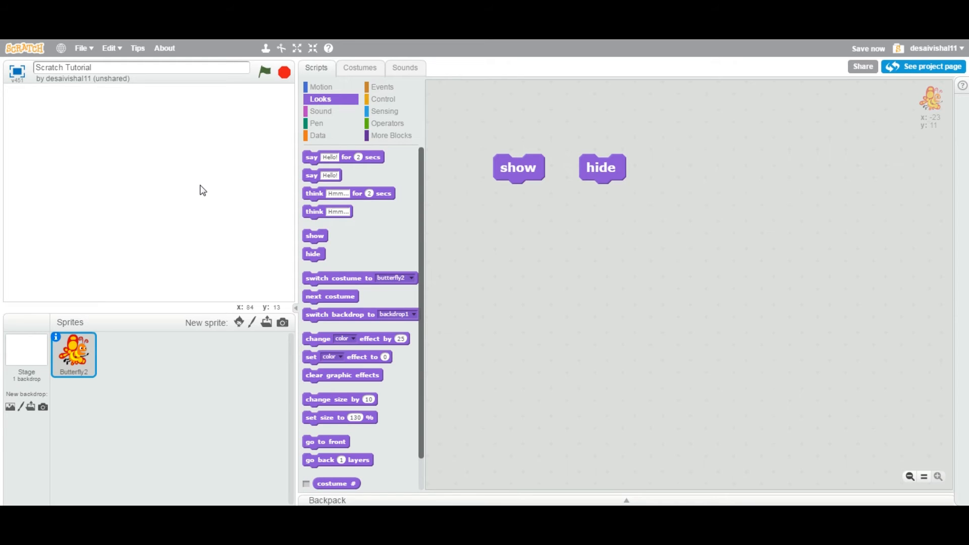
pyautogui.moveTo(620, 206)
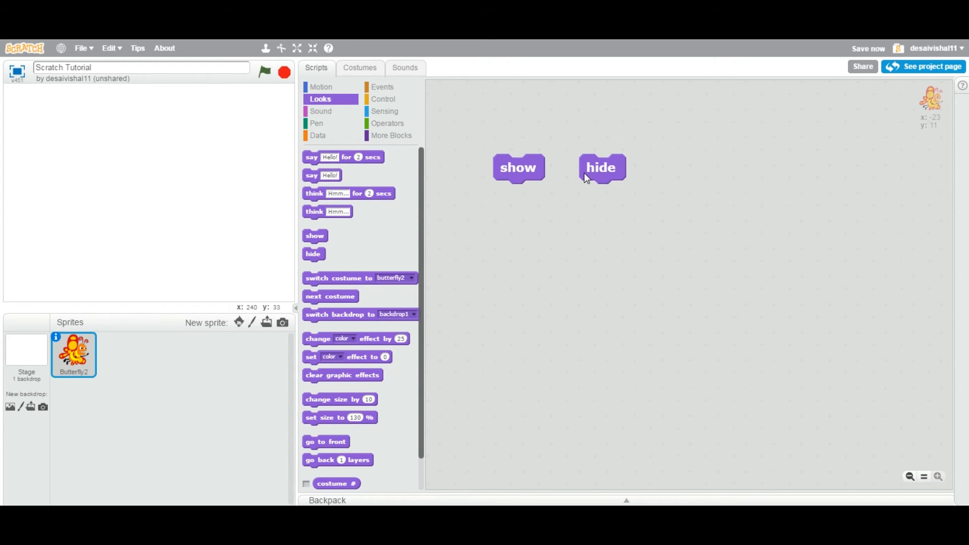
pyautogui.moveTo(513, 169)
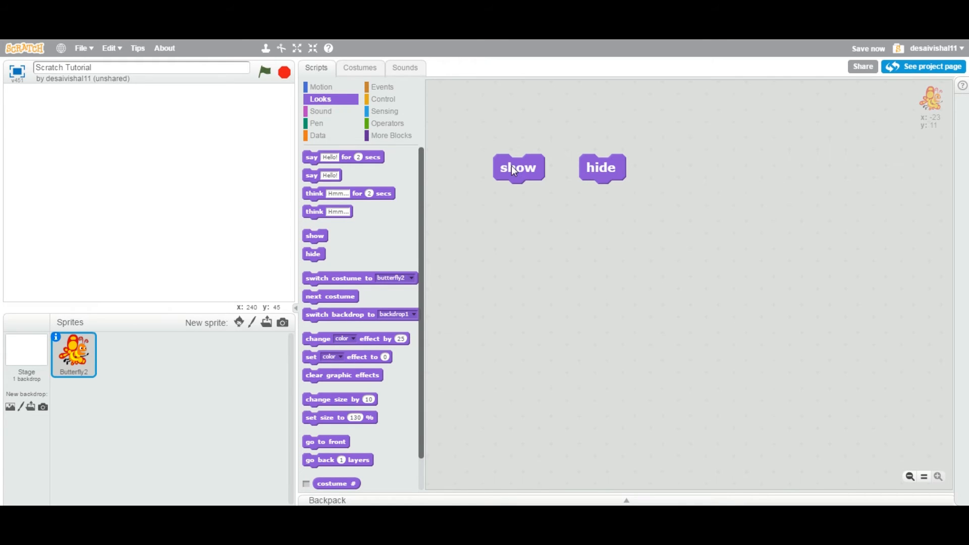